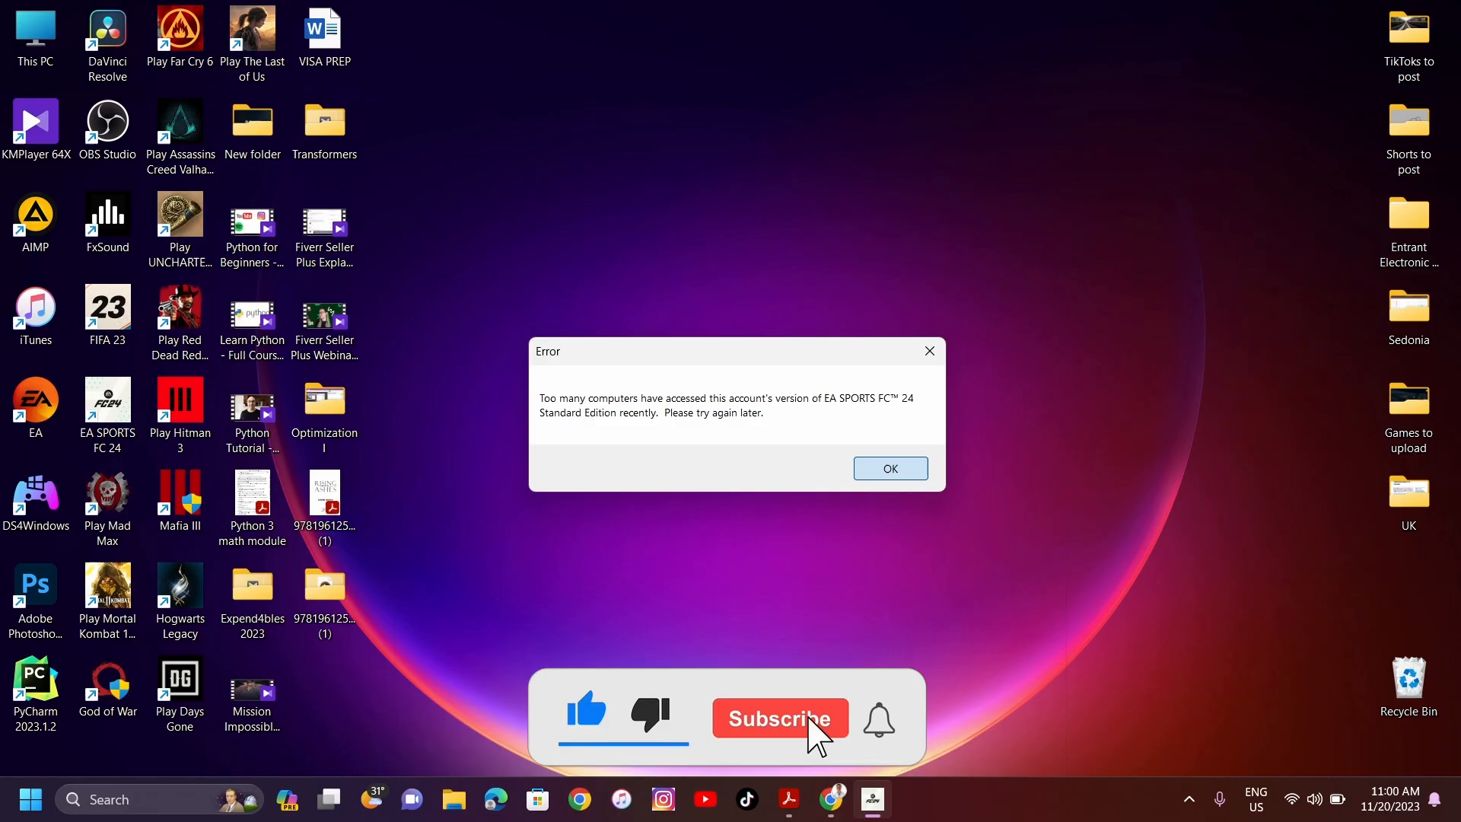
Step: Dismiss the 'too many computers' error and start the game offline from the EA app
{"action": "left_click", "coordinate": [779, 718]}
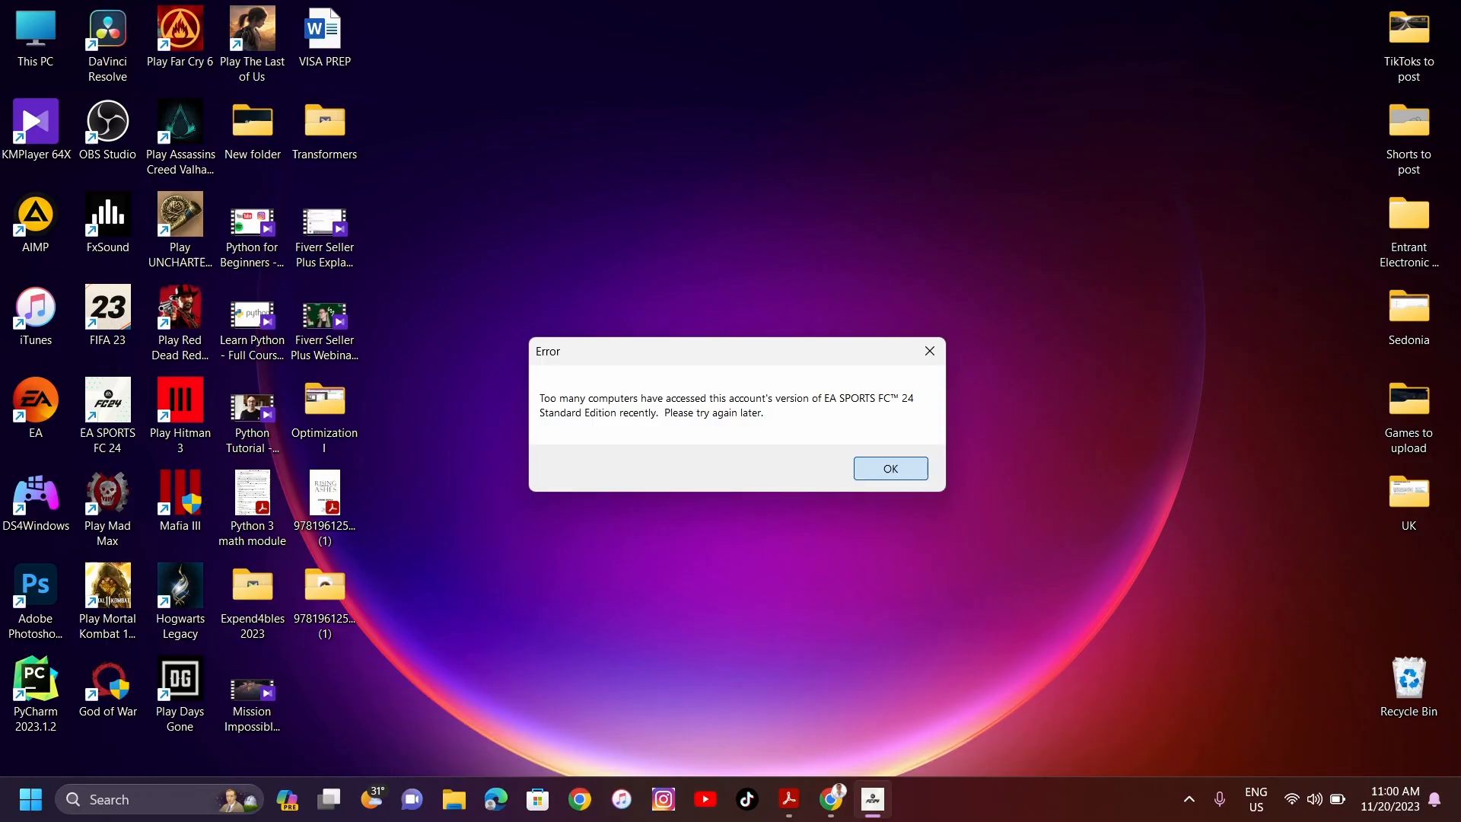
{"action": "left_click", "coordinate": [888, 468]}
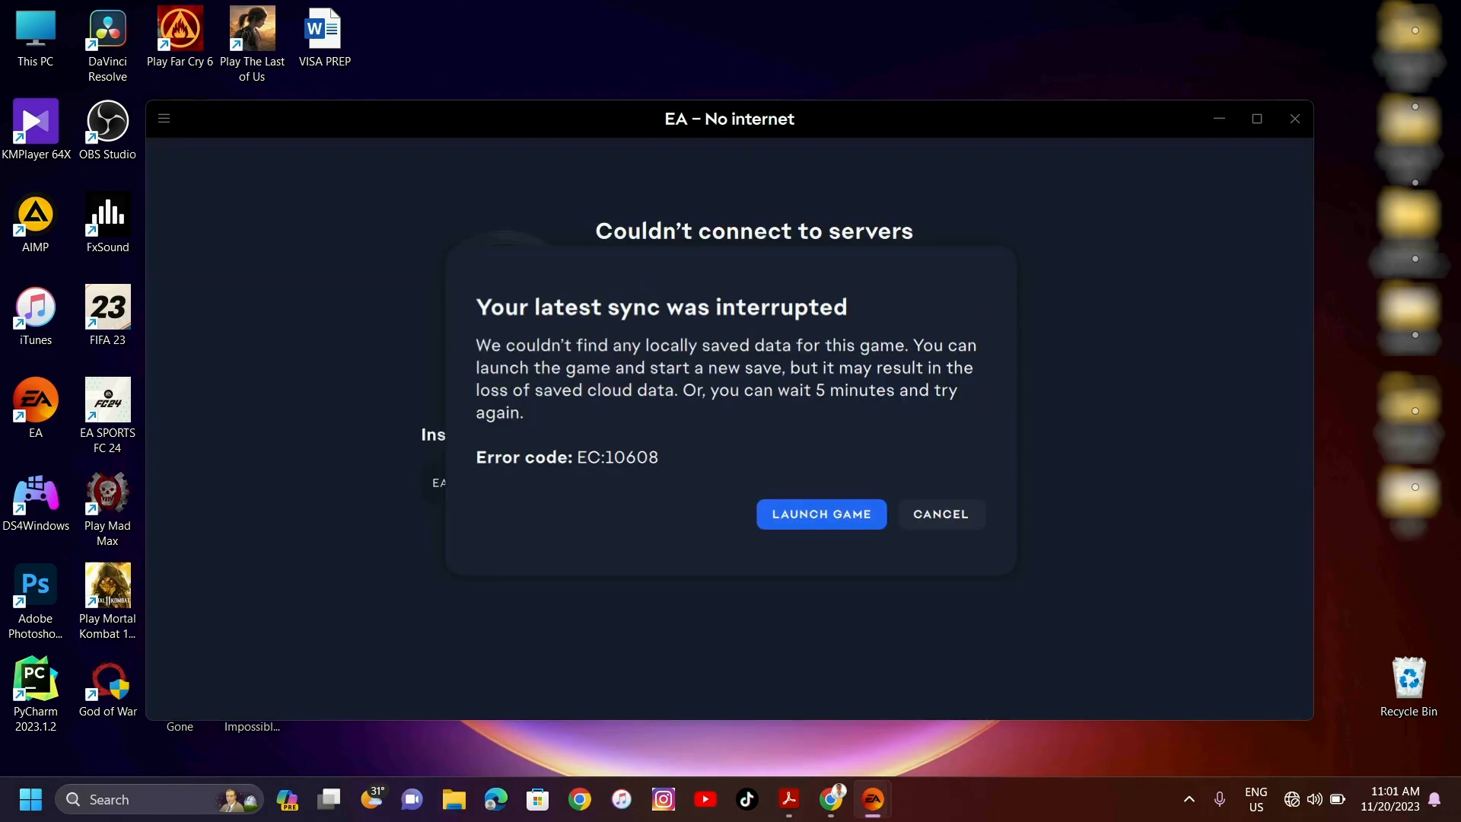
Step: Launch EA SPORTS FC 24 anyway from the sync-interrupted (EC:10608) warning
{"action": "left_click", "coordinate": [940, 513]}
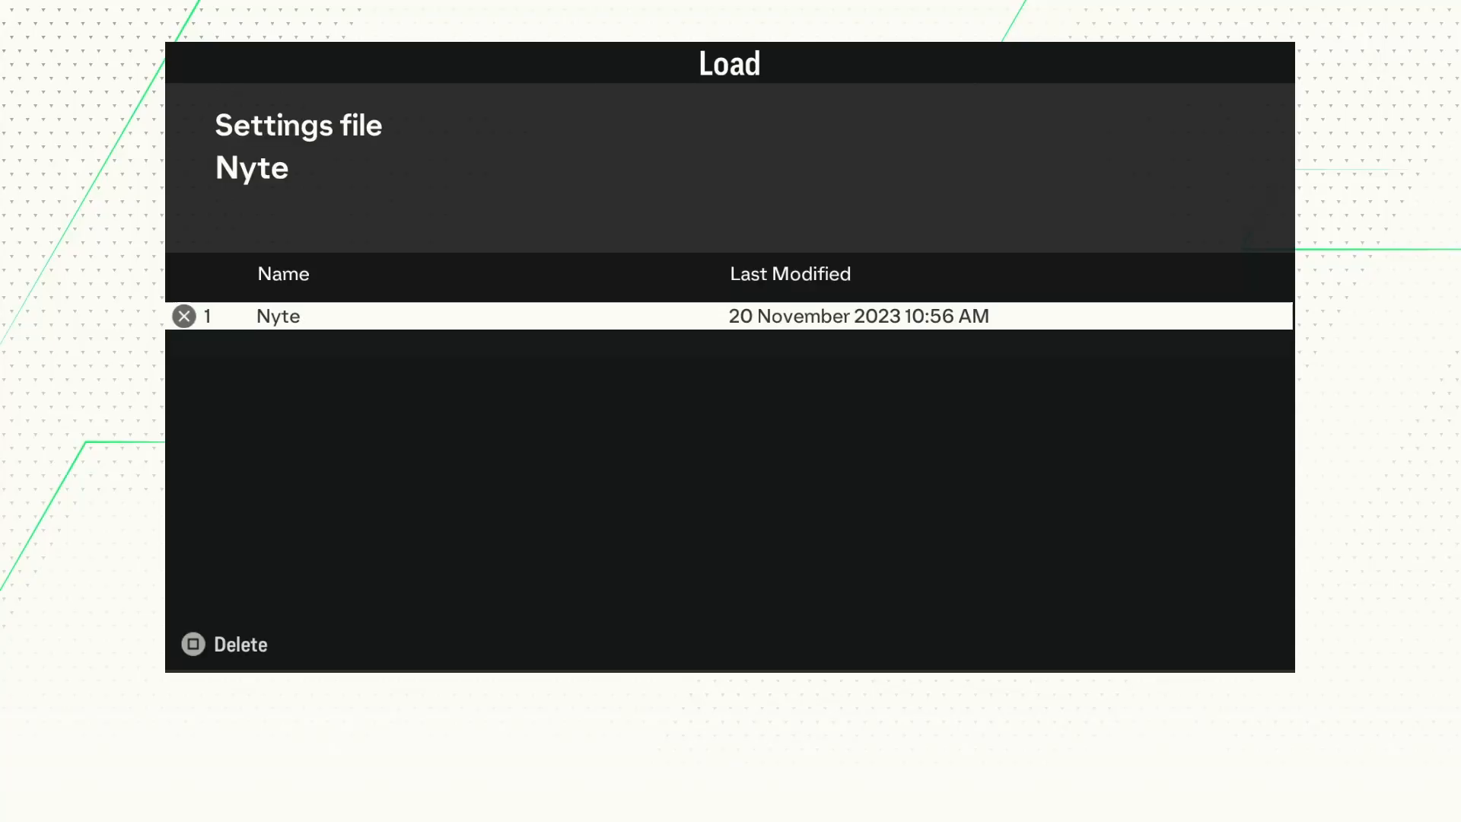
{"action": "mouse_move", "coordinate": [762, 49]}
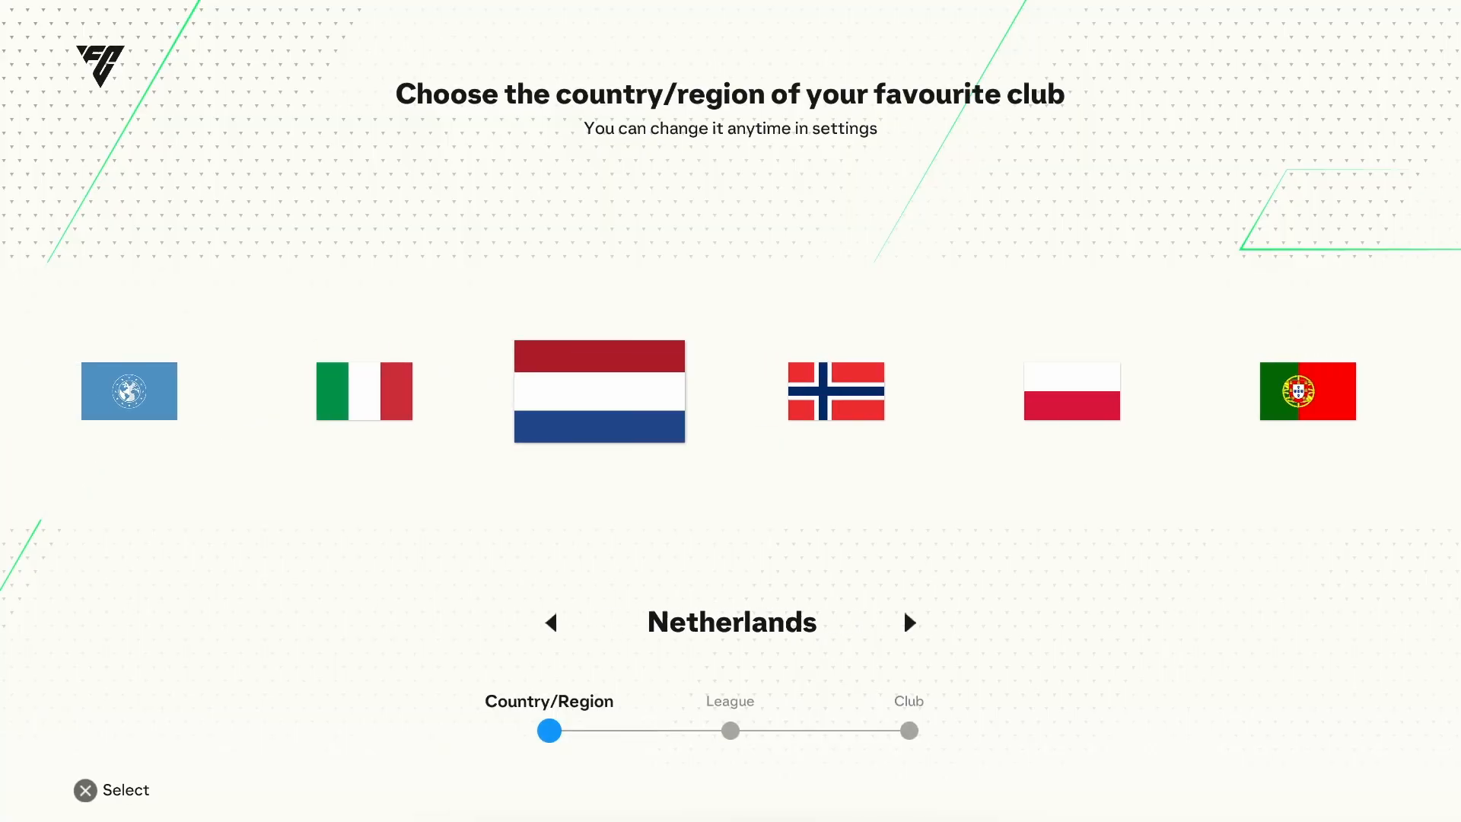
Step: Advance the favourite-club country carousel from Netherlands to Republic of Ireland
{"action": "left_click", "coordinate": [909, 622]}
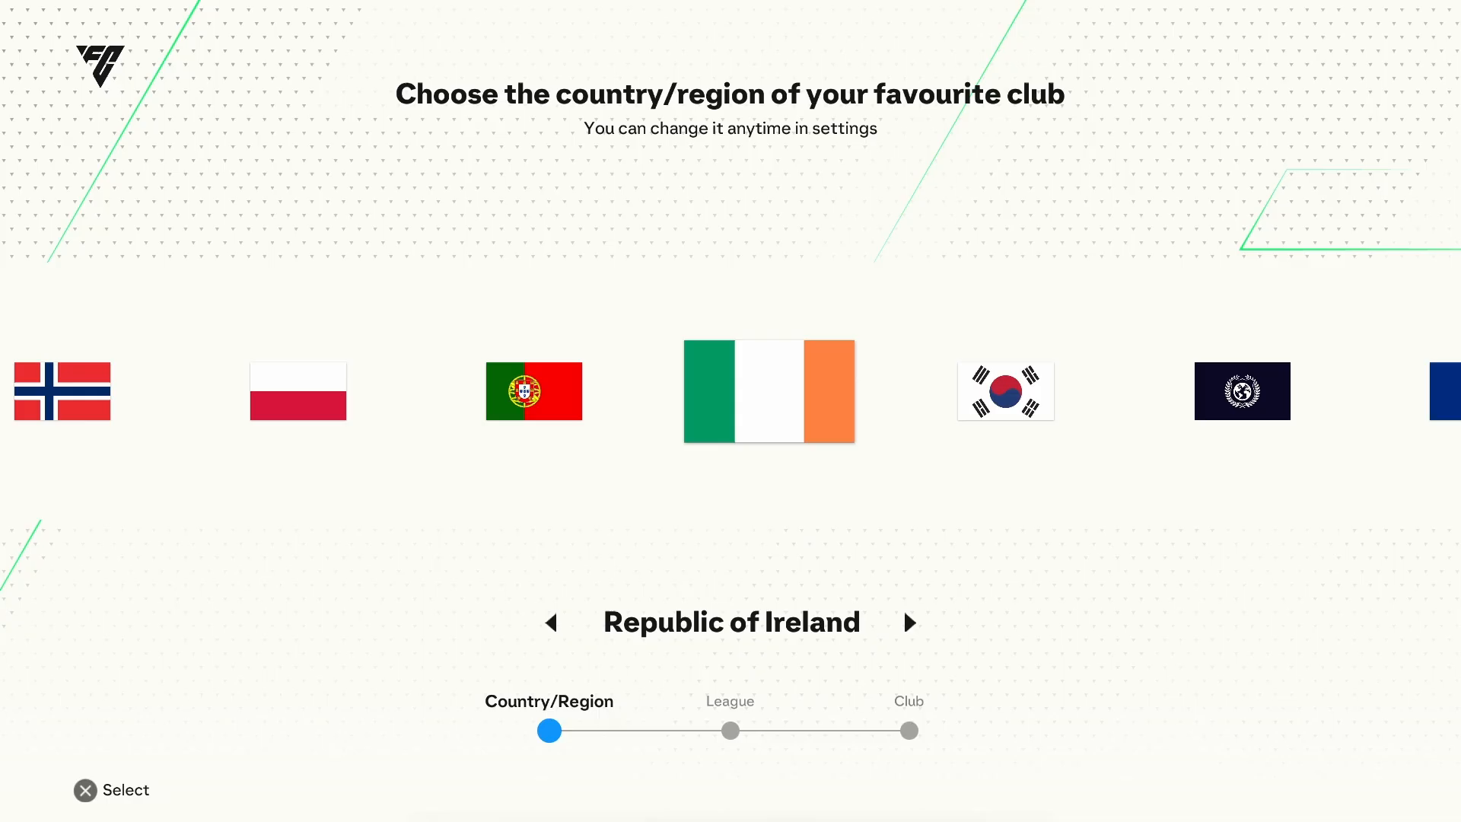